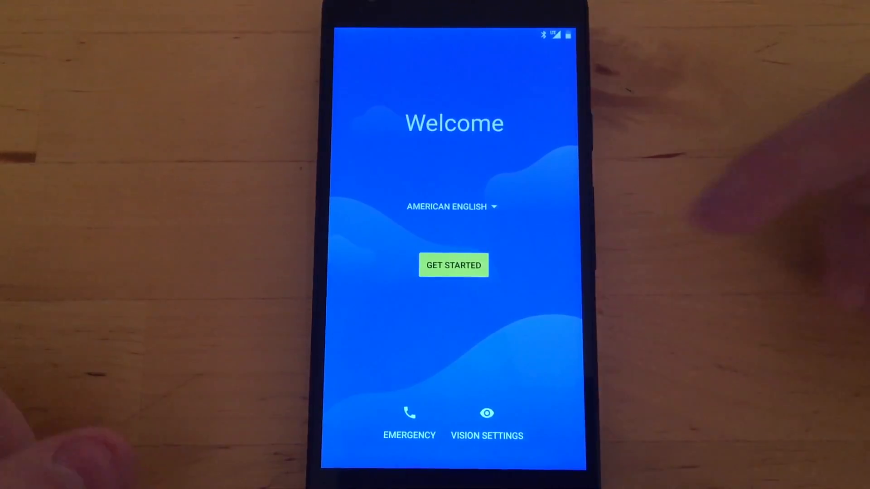
# Start setup from the Welcome screen and connect the phone to a network
pyautogui.click(453, 266)
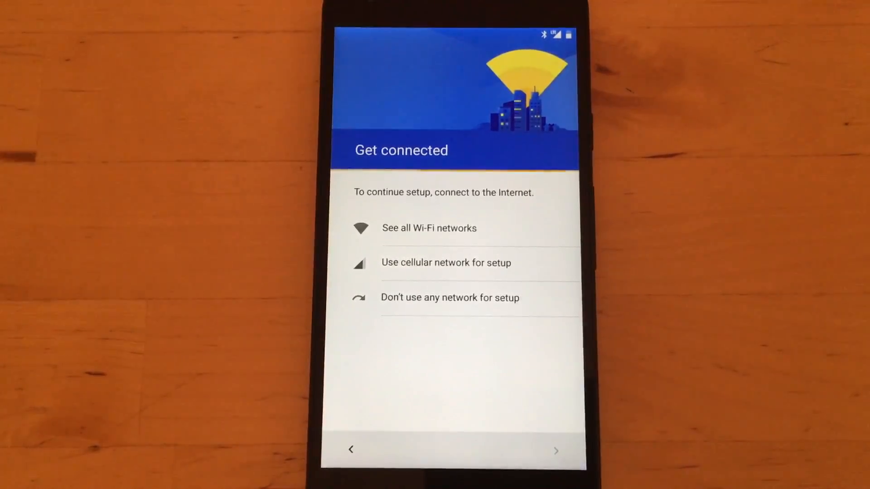
pyautogui.click(429, 228)
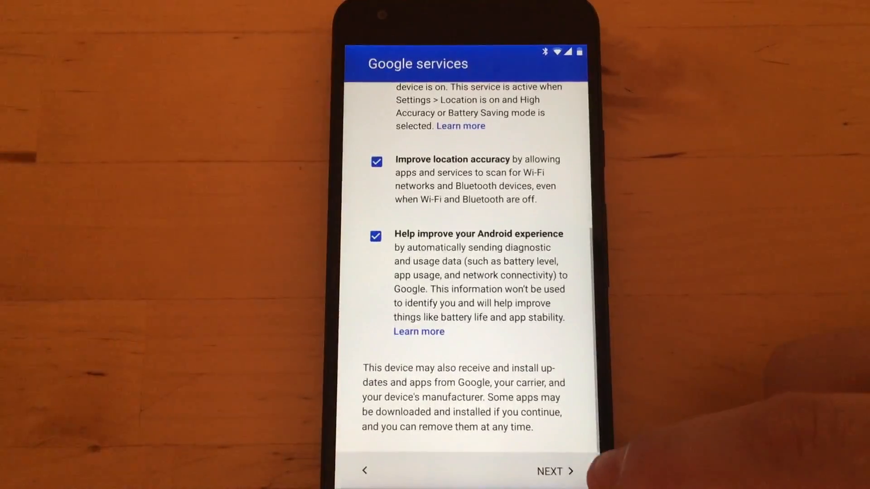
# Accept Google services with location accuracy and diagnostics left checked
pyautogui.click(550, 471)
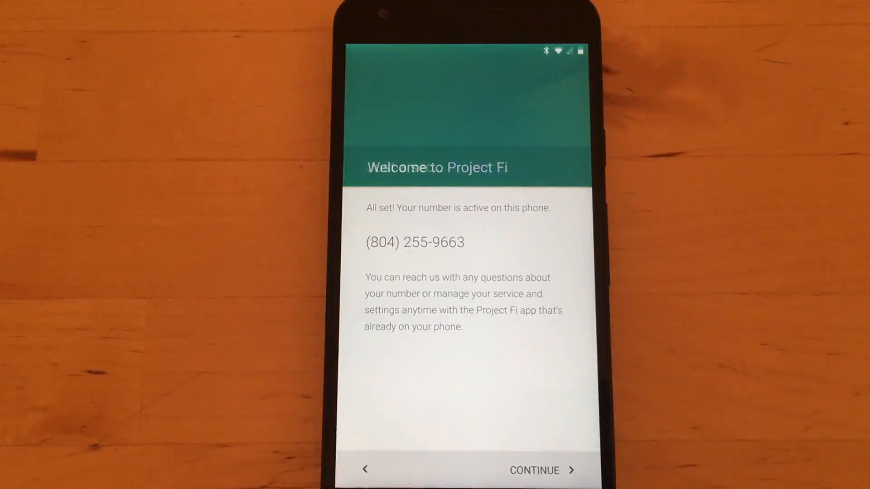
# Continue past the Project Fi welcome confirming the active number
pyautogui.click(534, 470)
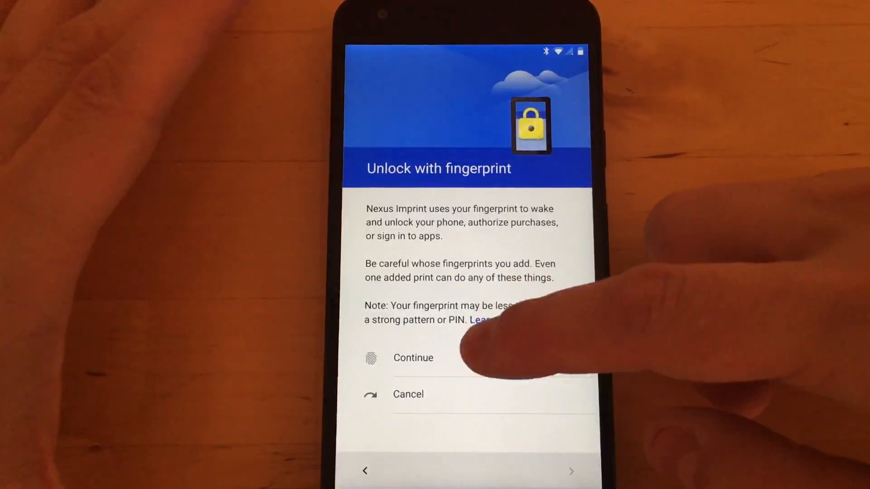
# Choose Nexus Imprint + Pattern with secure start-up, confirm the pattern and add a fingerprint
pyautogui.click(413, 358)
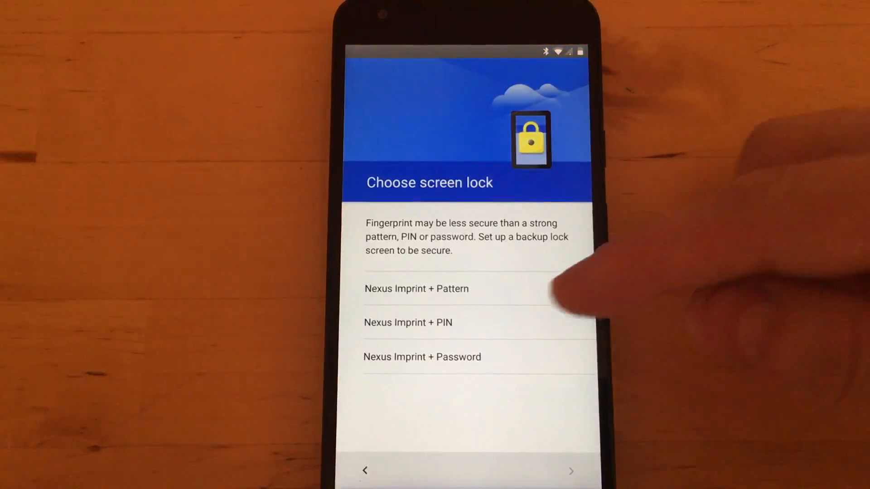
pyautogui.click(415, 289)
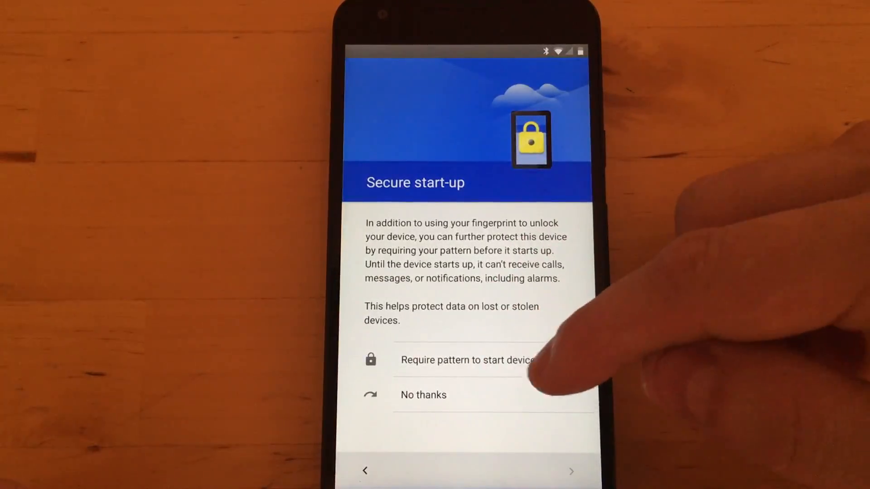
pyautogui.click(465, 360)
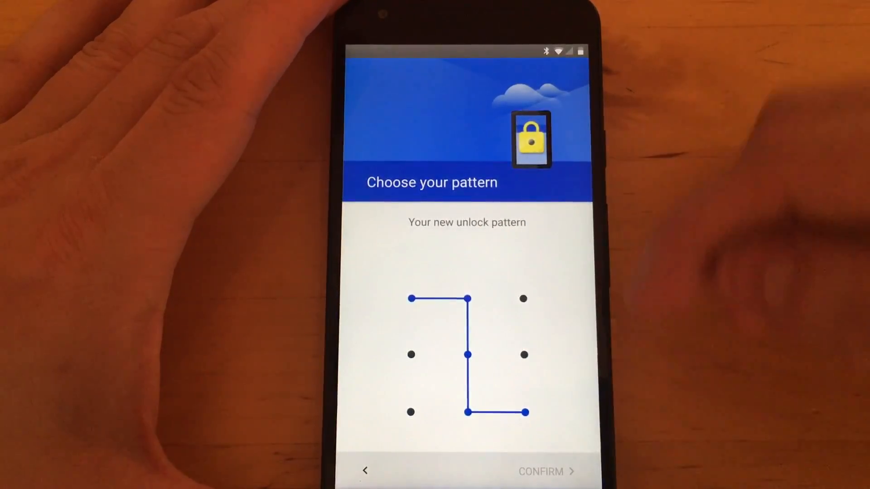
pyautogui.click(540, 471)
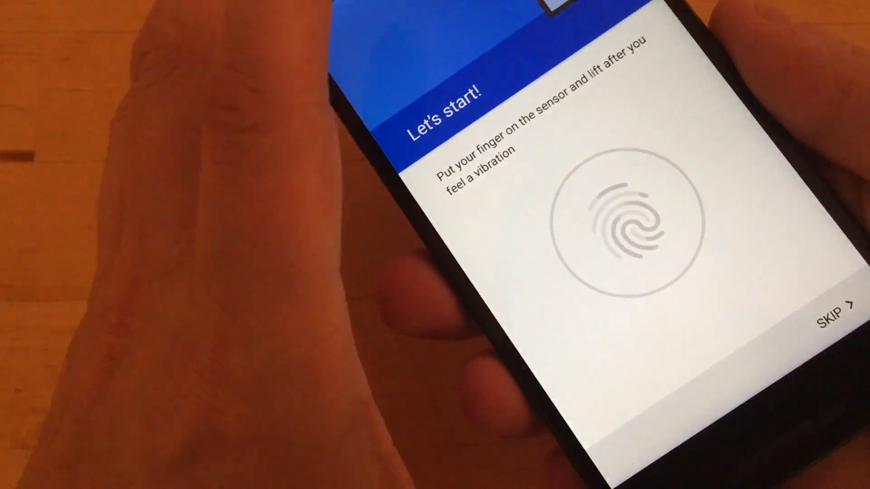
pyautogui.click(609, 227)
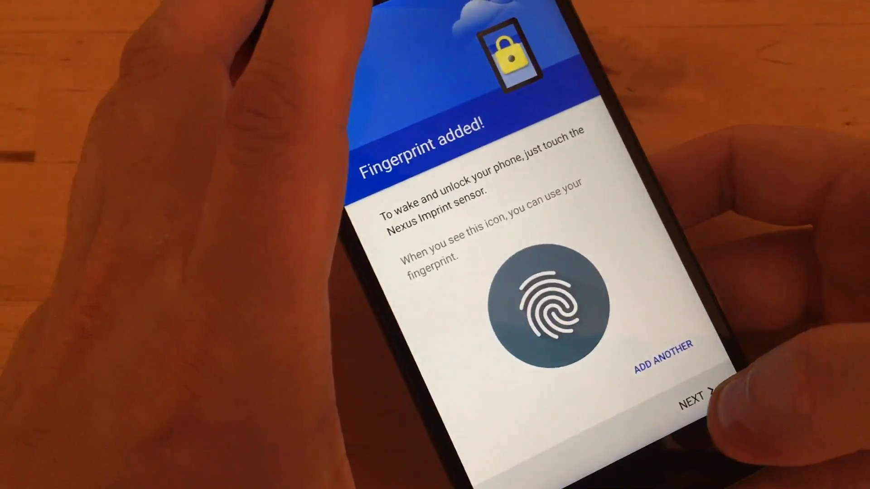
pyautogui.click(695, 389)
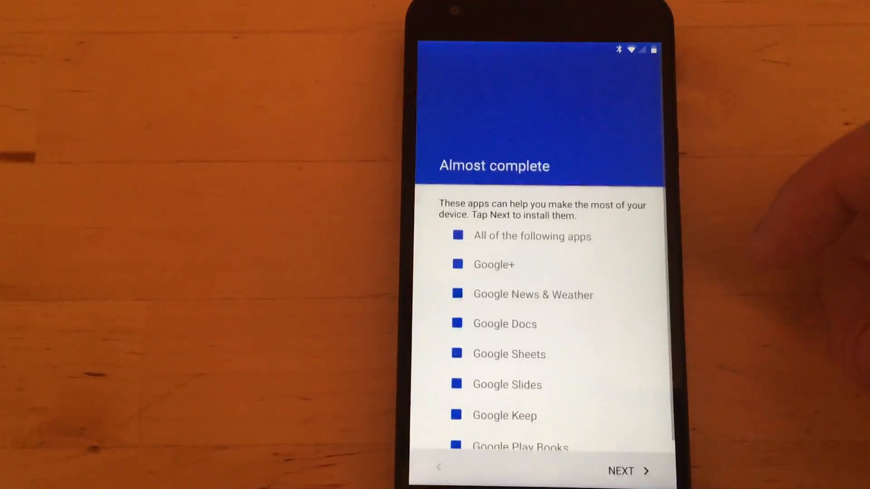
# Deselect the suggested apps except Google+, including Google News & Weather, and continue
pyautogui.click(458, 236)
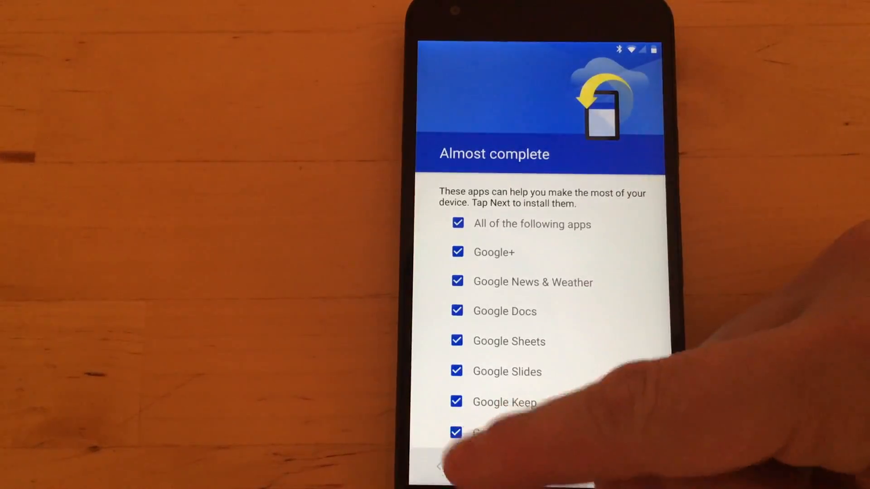
pyautogui.click(458, 224)
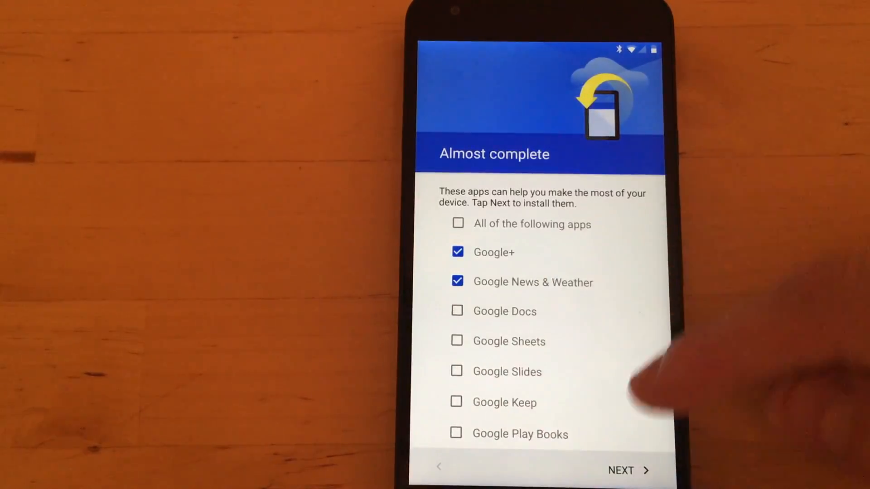
pyautogui.click(456, 282)
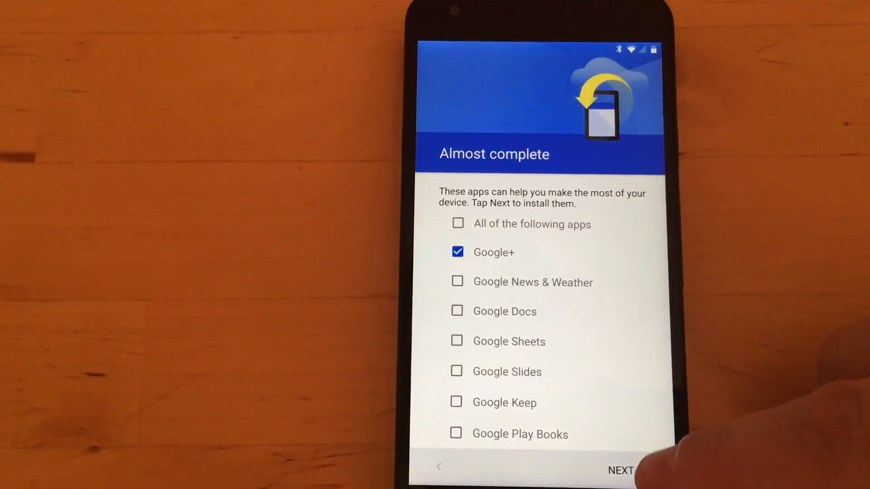
pyautogui.click(619, 470)
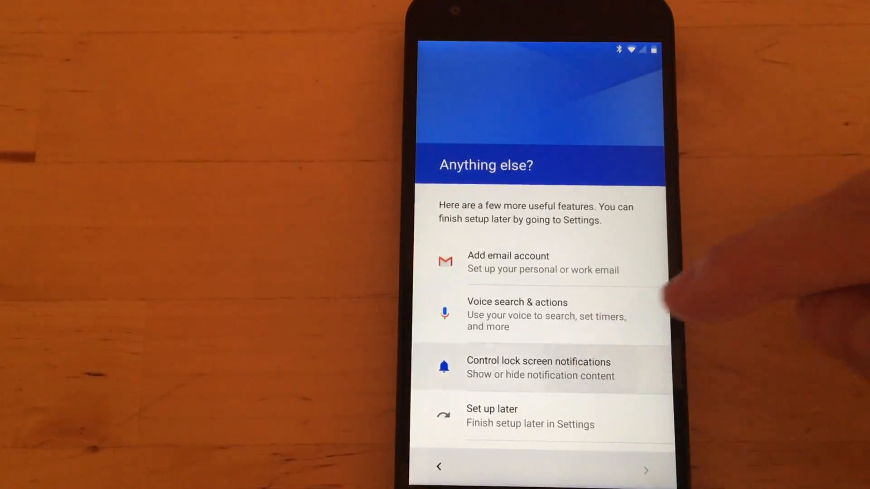
# Keep the lock screen notification settings, set up Ok Google detection and finish setup
pyautogui.click(539, 369)
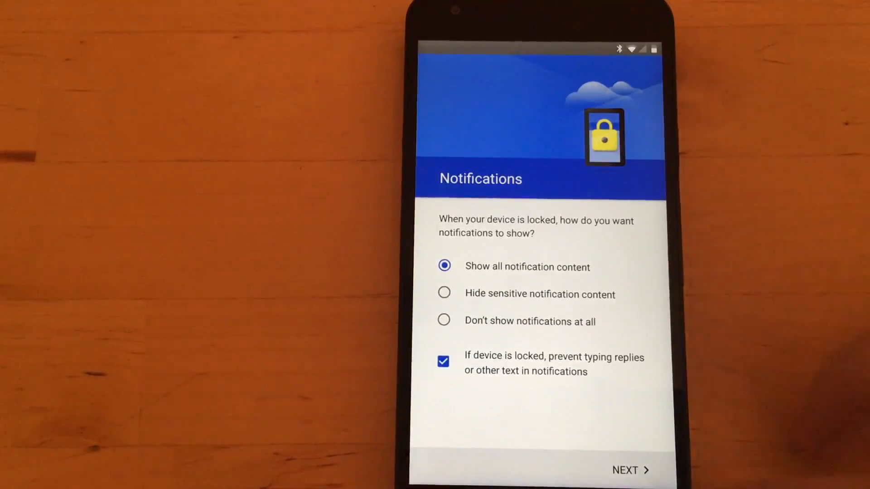
pyautogui.click(631, 470)
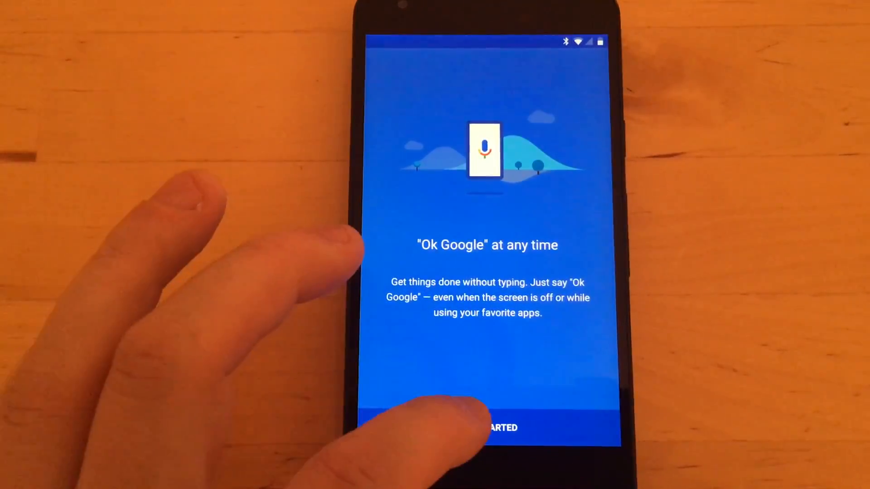
pyautogui.click(488, 427)
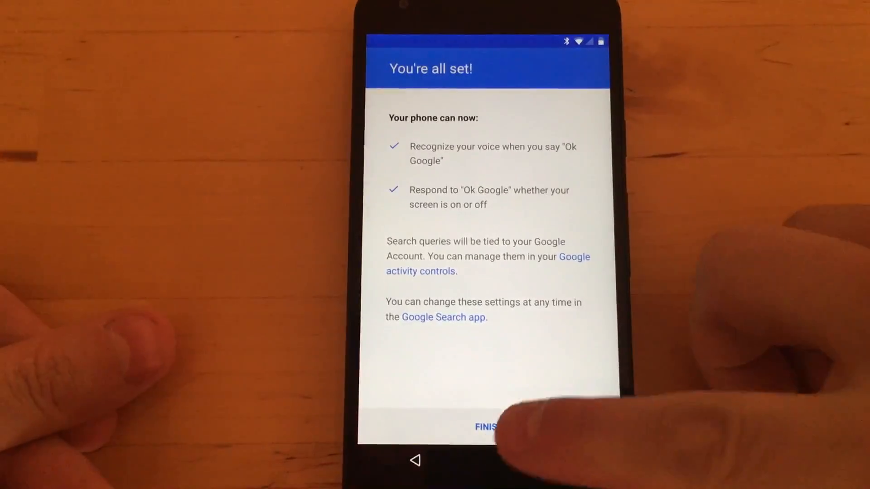
pyautogui.click(488, 426)
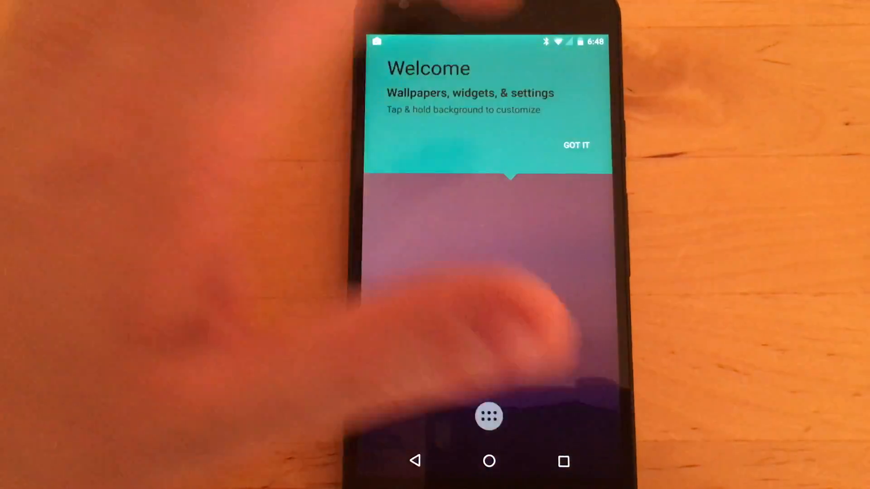
pyautogui.click(576, 145)
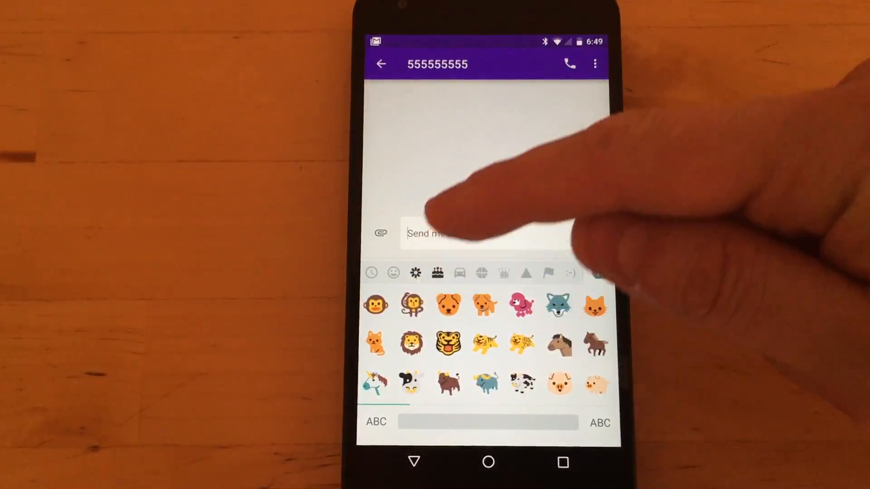
# Switch emoji categories to land on the activities set with sports and games emojis
pyautogui.click(415, 273)
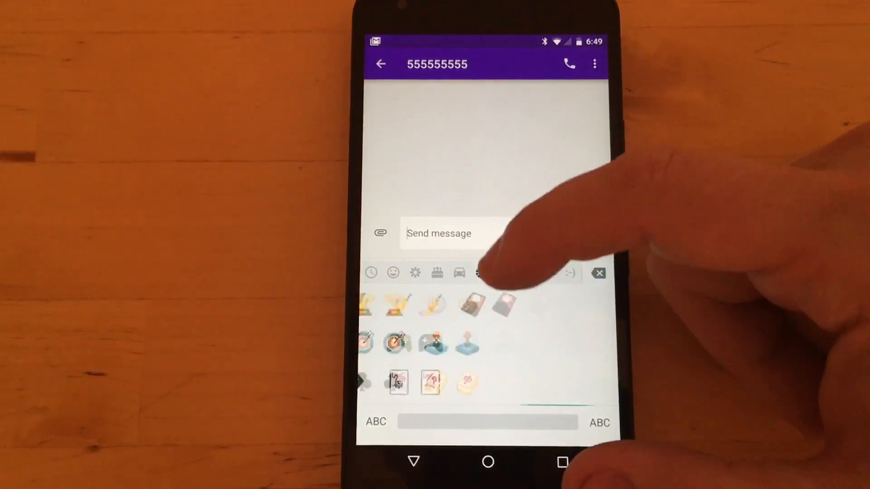
pyautogui.click(480, 272)
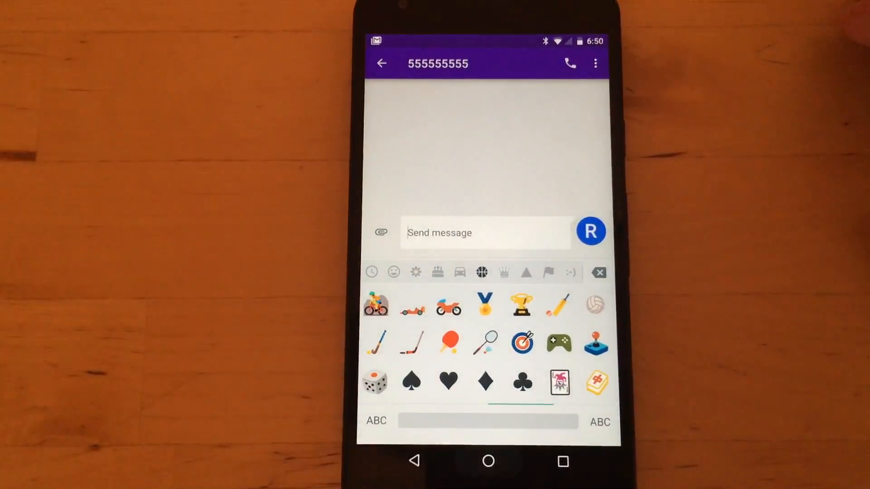
# Pull down the expanded quick settings panel with brightness and second-page tiles
pyautogui.click(488, 460)
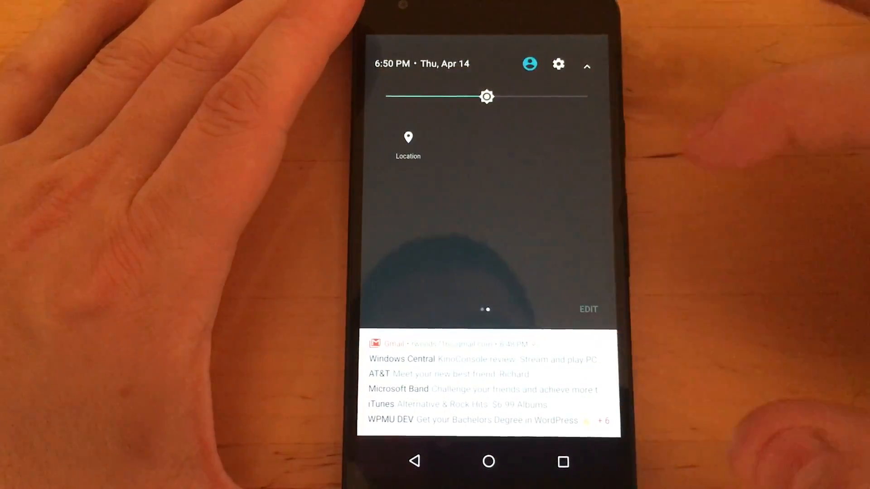
# Enter quick settings tile Edit mode and scroll through the available tiles
pyautogui.click(588, 309)
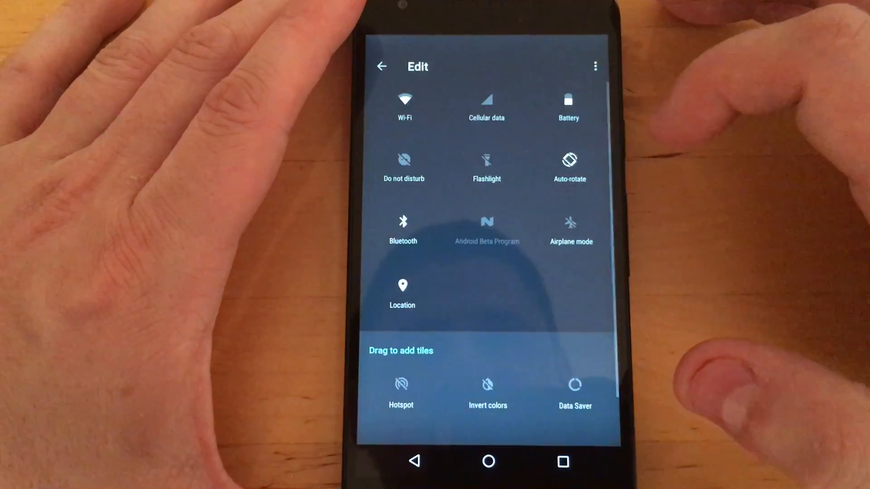
pyautogui.scroll(-3)
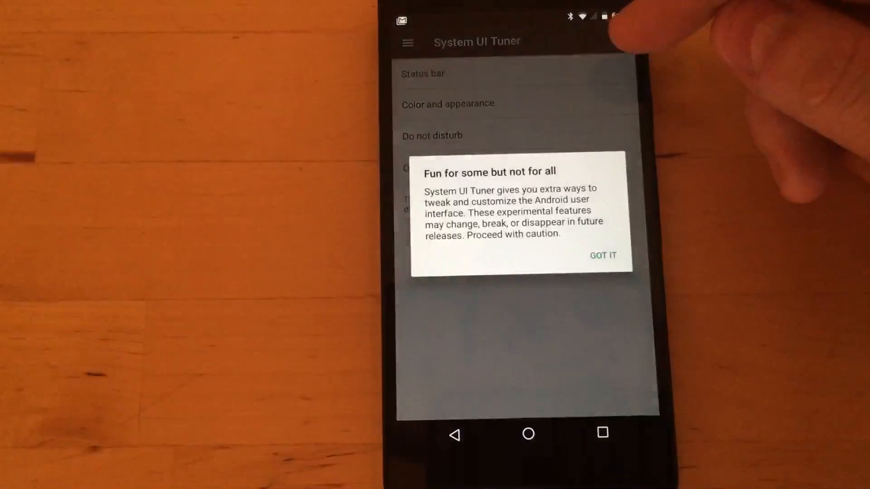
# Dismiss the System UI Tuner warning with Got It and show the Settings navigation drawer
pyautogui.click(604, 256)
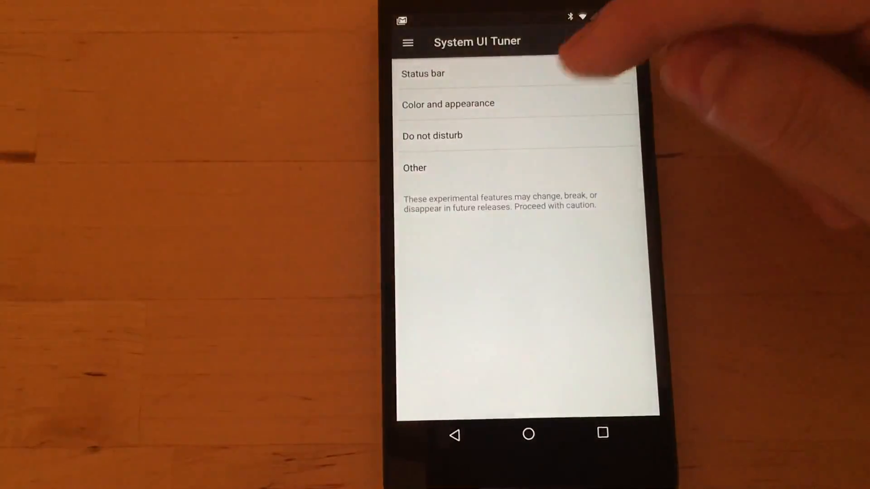
pyautogui.click(414, 168)
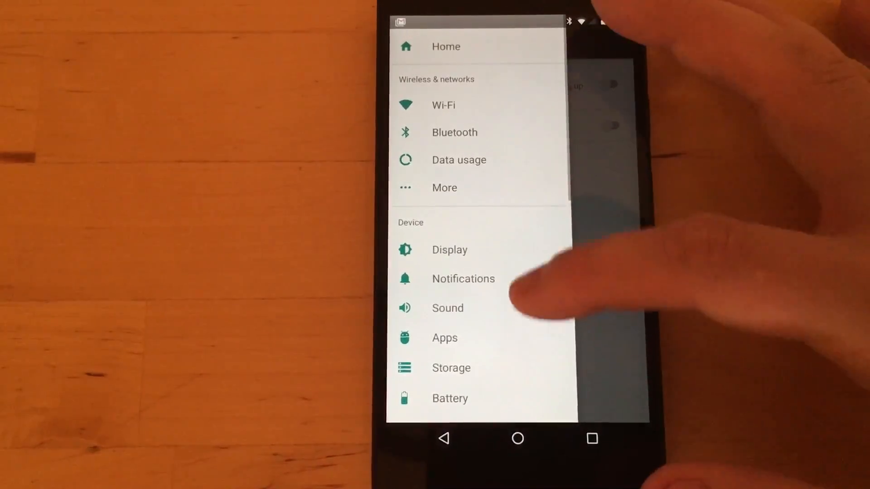
# Review Sound settings and the phone ringtone list, keeping Titania selected
pyautogui.click(447, 308)
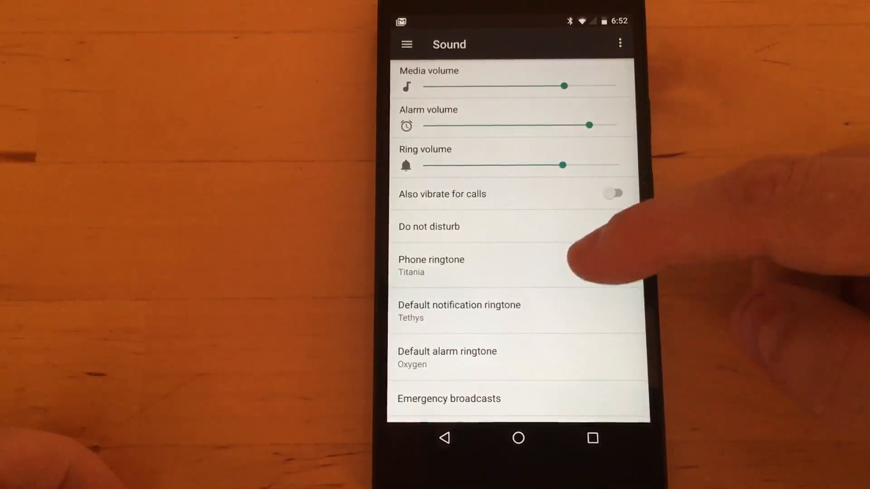
pyautogui.click(431, 265)
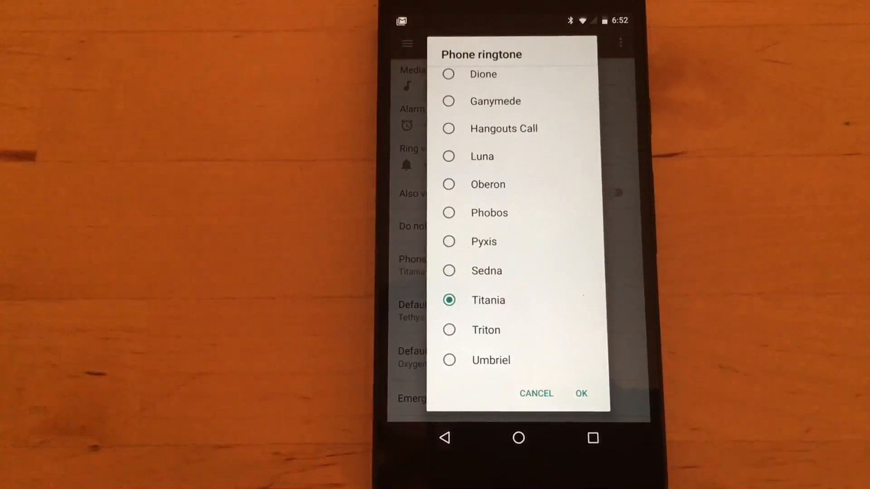
pyautogui.click(580, 393)
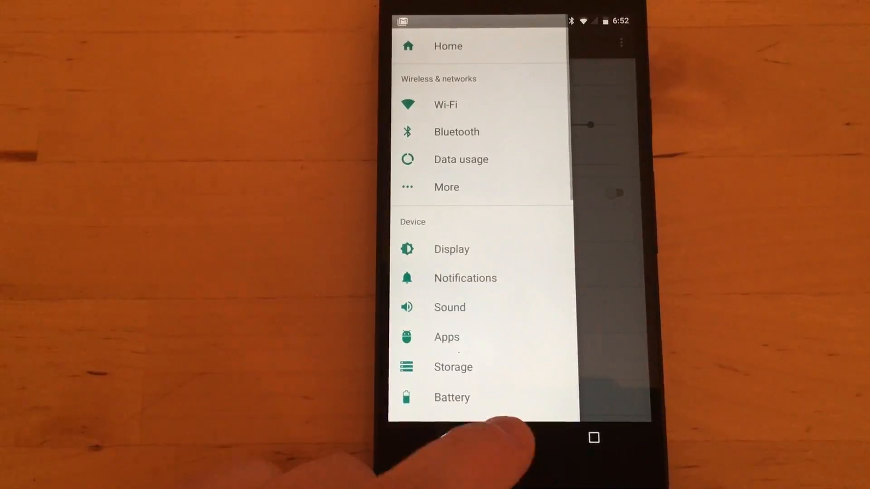
# Go Home and launch the Camera app with its live viewfinder
pyautogui.click(518, 438)
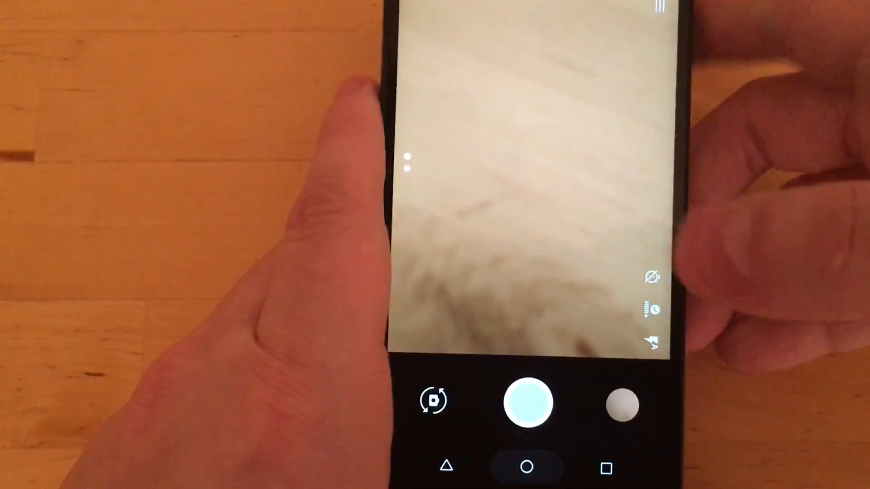
# Clear all recent apps from Overview, then leave the empty recents and launch Messenger
pyautogui.click(527, 467)
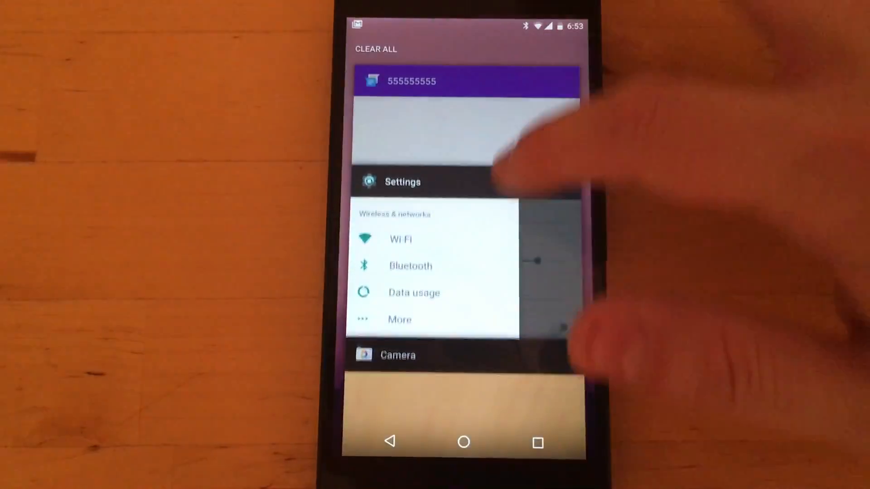
pyautogui.click(464, 442)
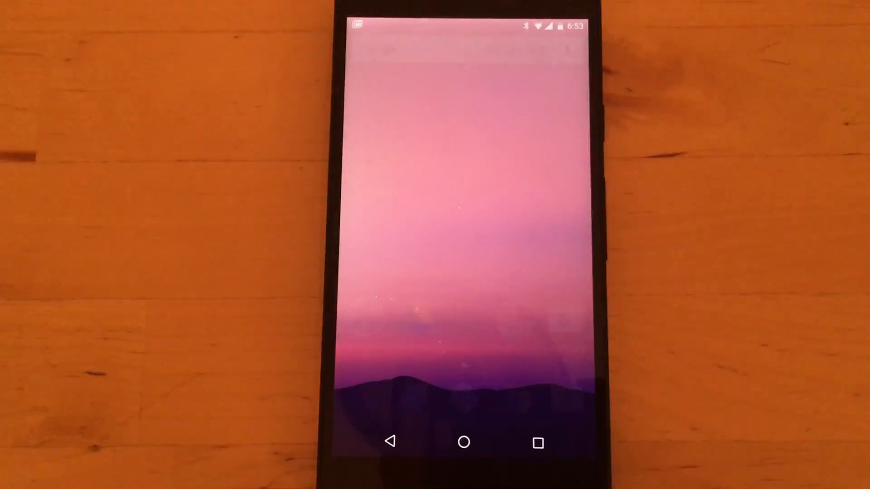
pyautogui.click(536, 442)
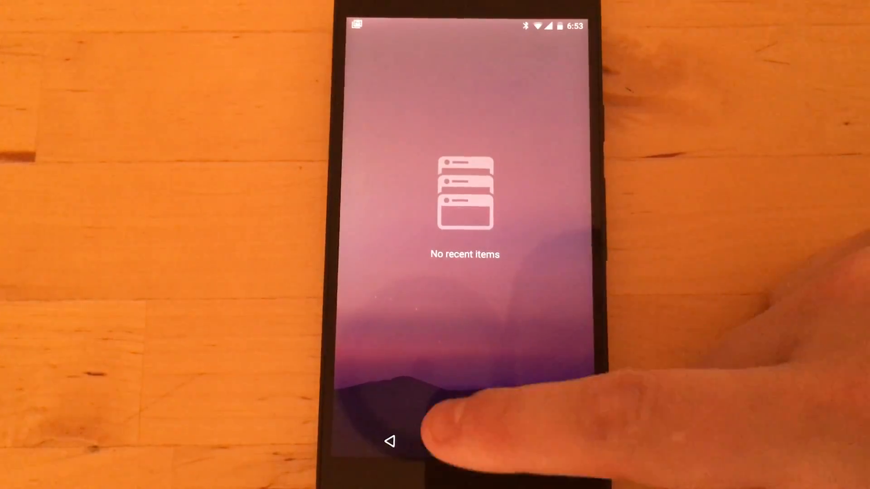
pyautogui.click(390, 441)
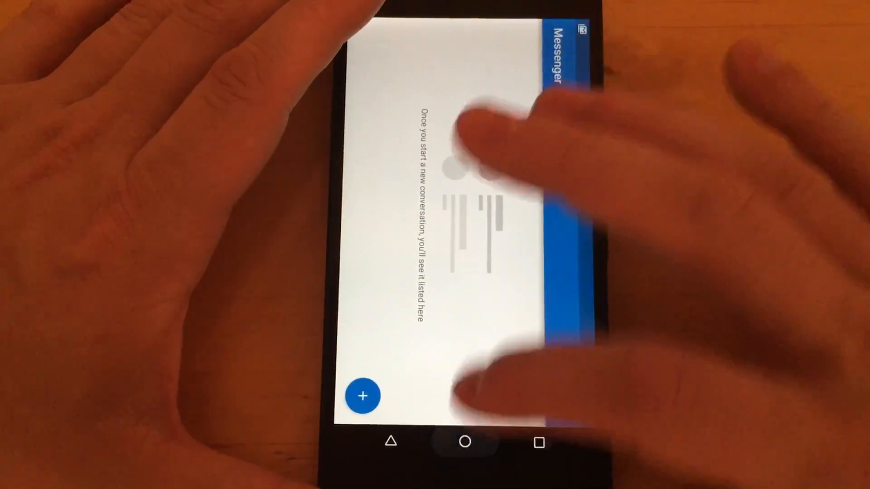
# Dock the current app in split screen with the home screen in the other half
pyautogui.click(464, 442)
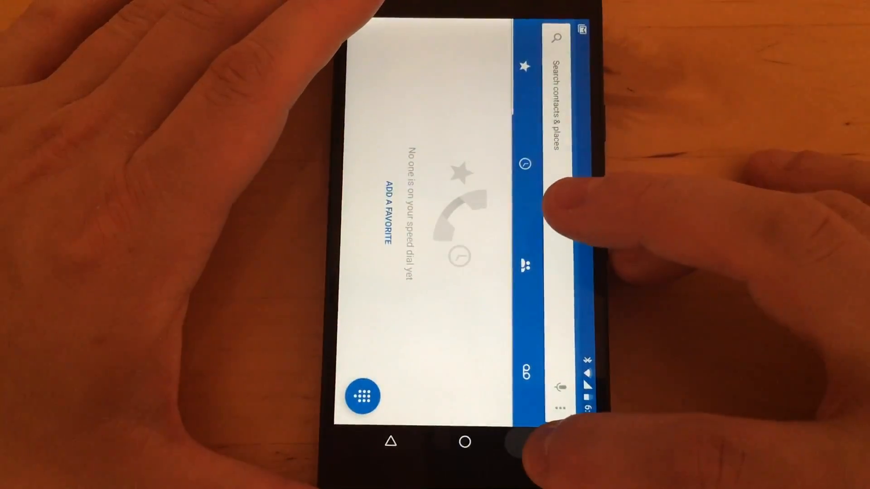
pyautogui.click(535, 442)
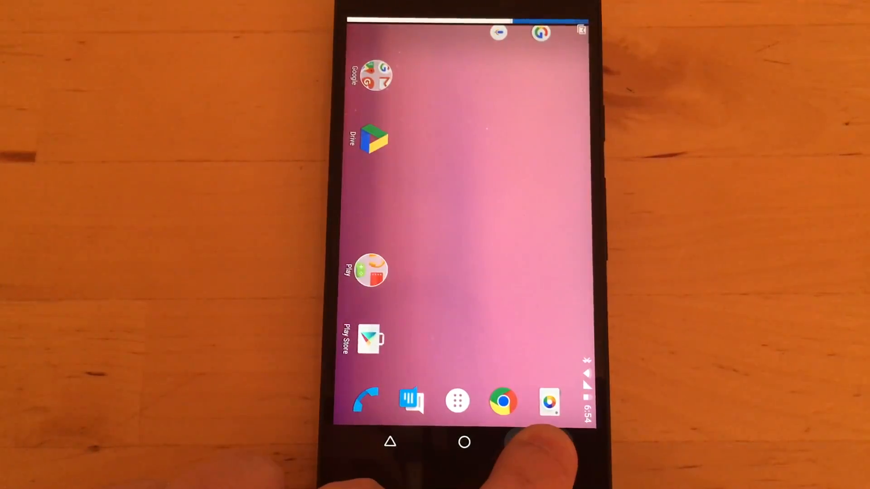
pyautogui.click(537, 444)
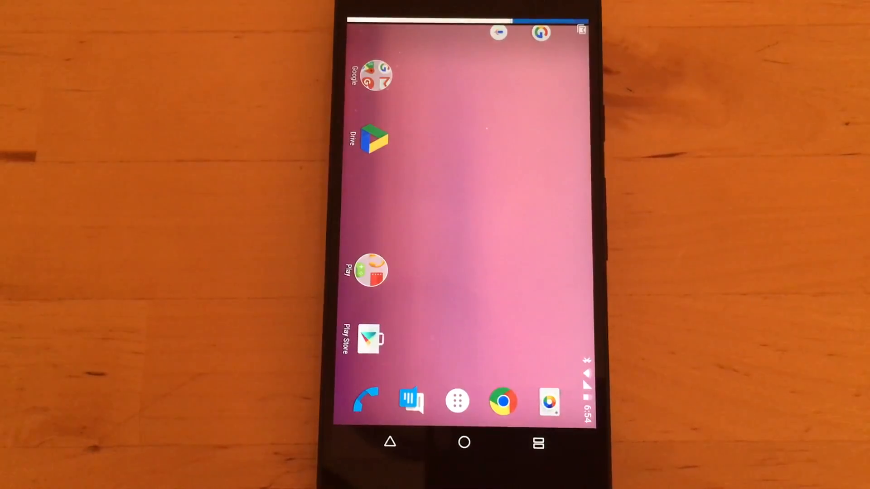